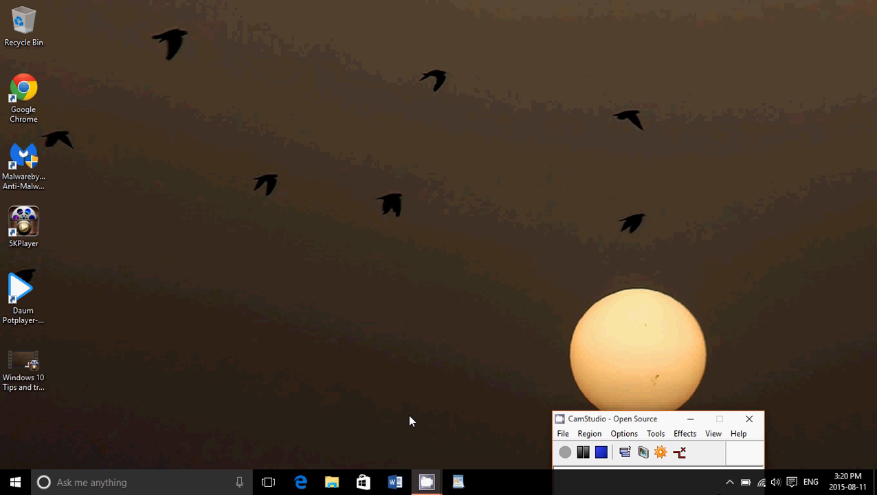
pyautogui.moveTo(434, 245)
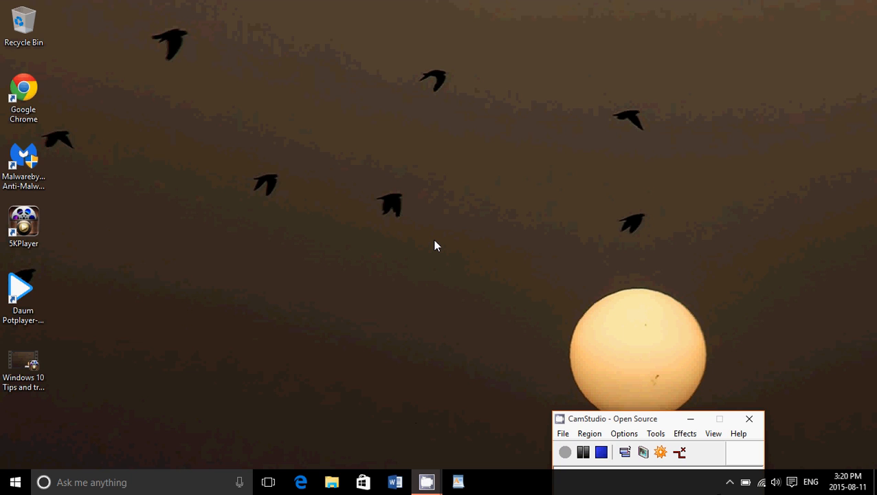
pyautogui.moveTo(780, 363)
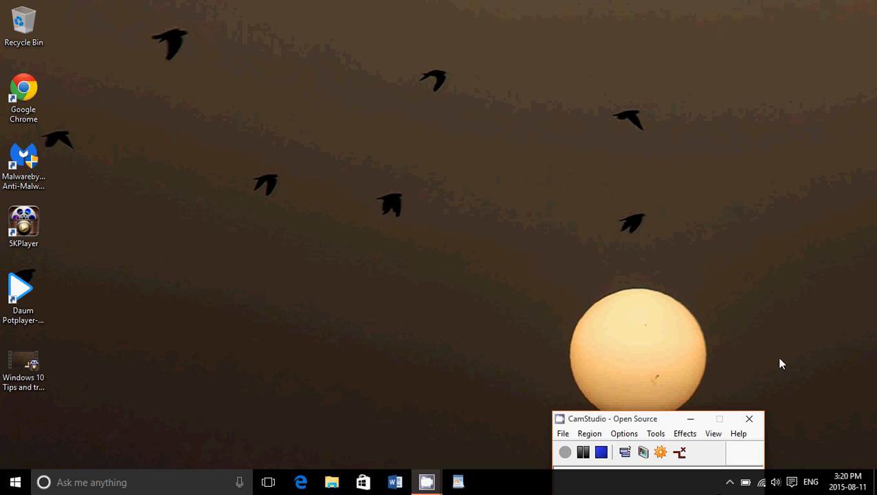
# Check for Windows updates, then view the installed update history under Advanced options.
pyautogui.click(791, 481)
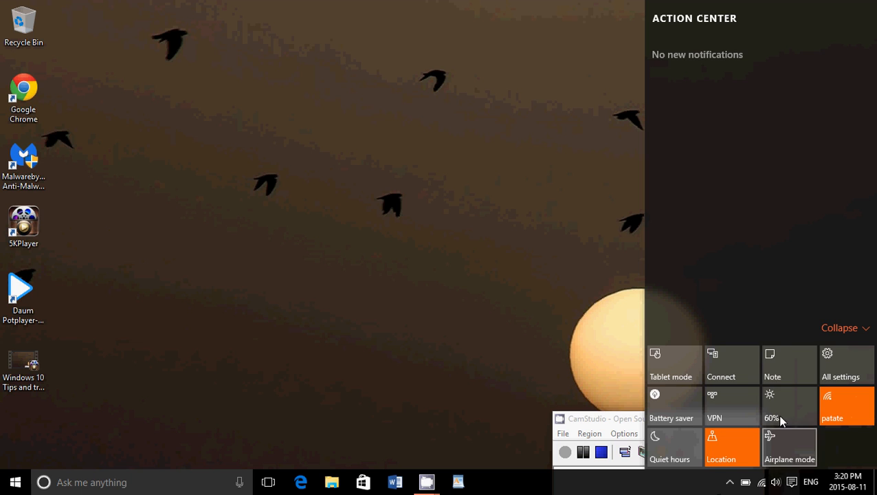
pyautogui.click(840, 365)
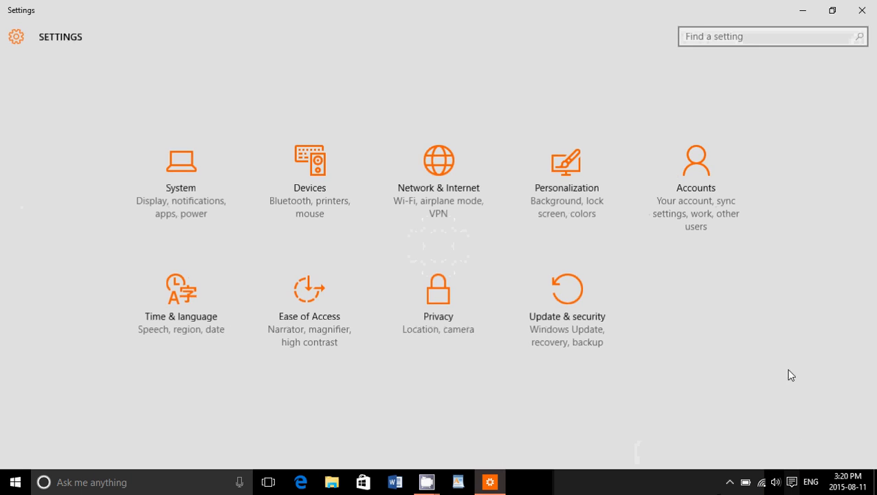
pyautogui.click(567, 289)
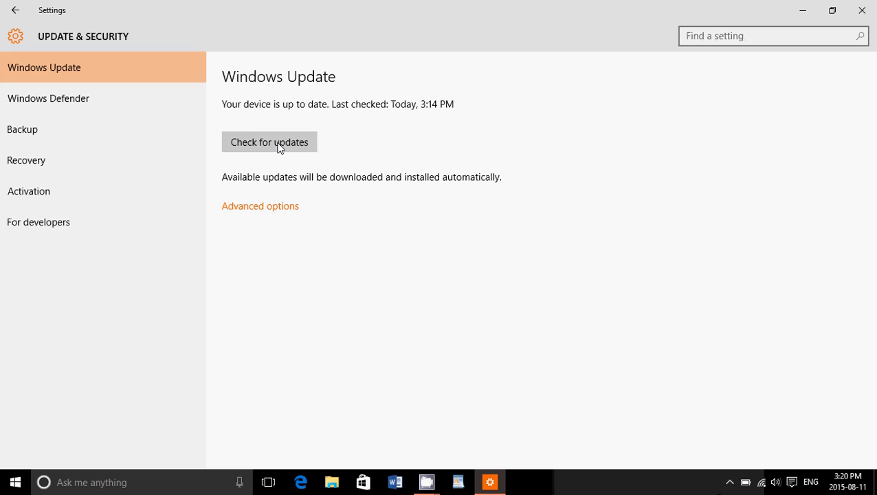
pyautogui.click(269, 141)
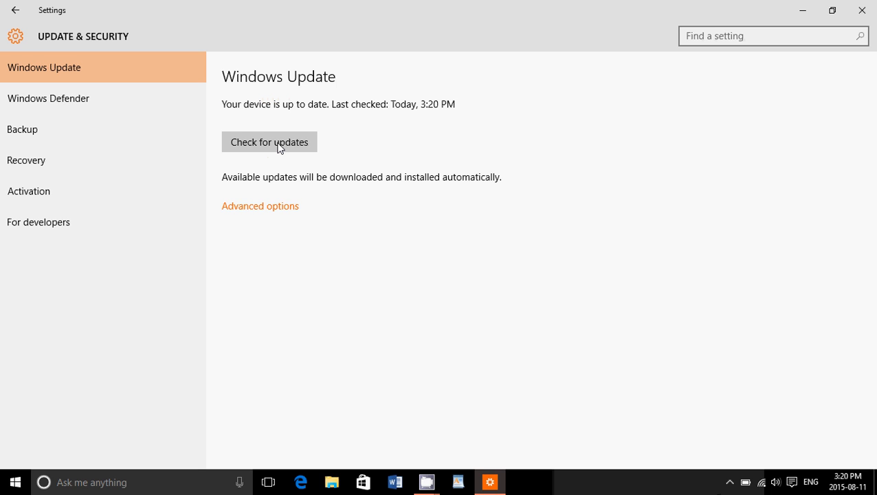
pyautogui.moveTo(51, 128)
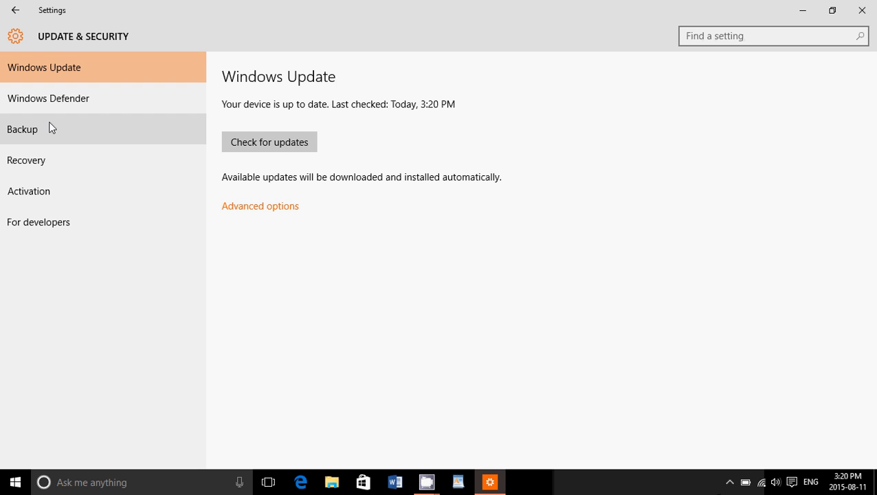
pyautogui.click(260, 206)
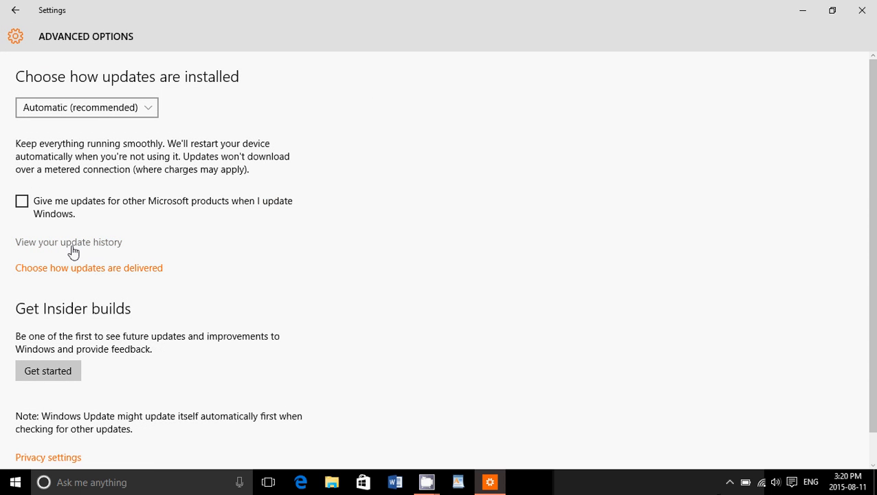
pyautogui.click(68, 241)
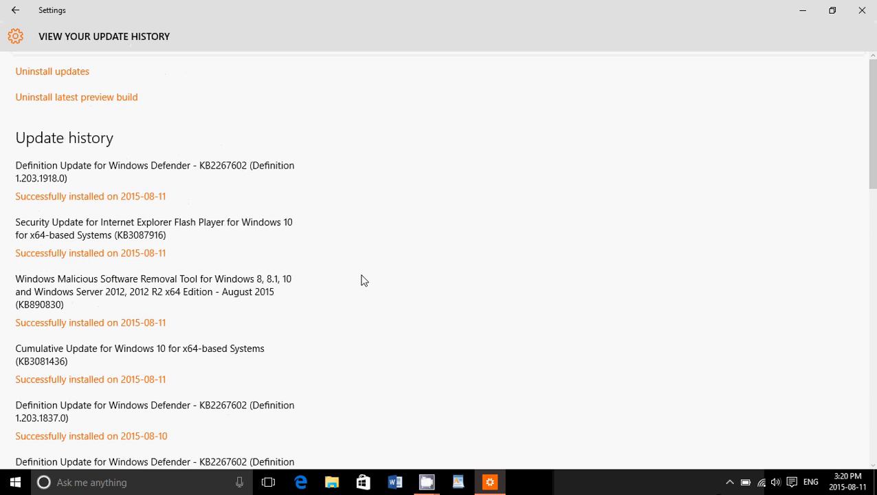
# Scroll the update history down to reveal the 2015-08-10 and 2015-08-09 Windows Defender definition updates.
pyautogui.scroll(-3)
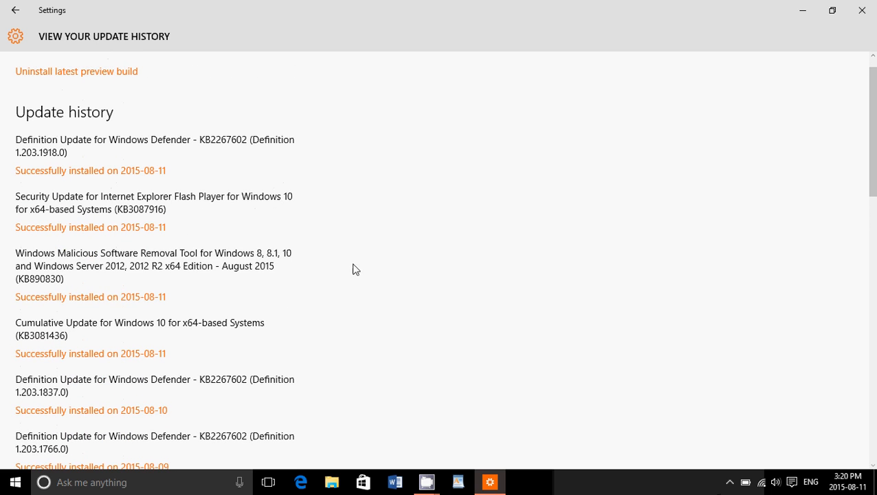
pyautogui.moveTo(204, 251)
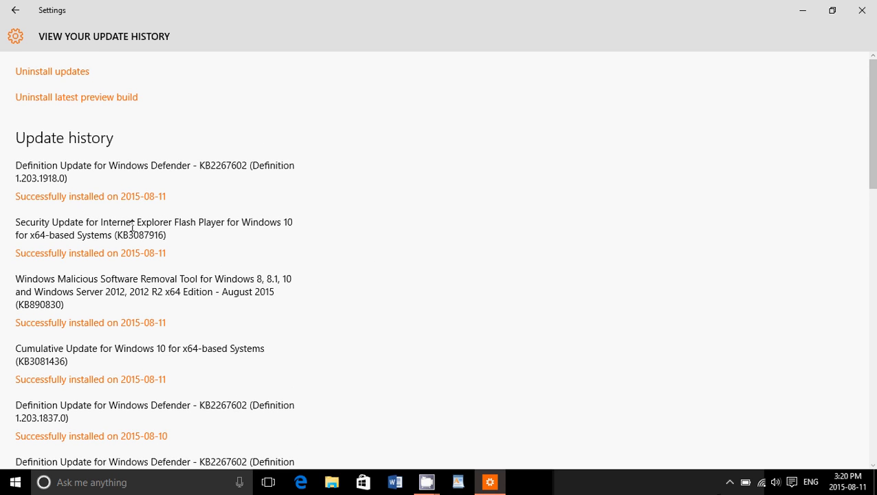
pyautogui.moveTo(343, 247)
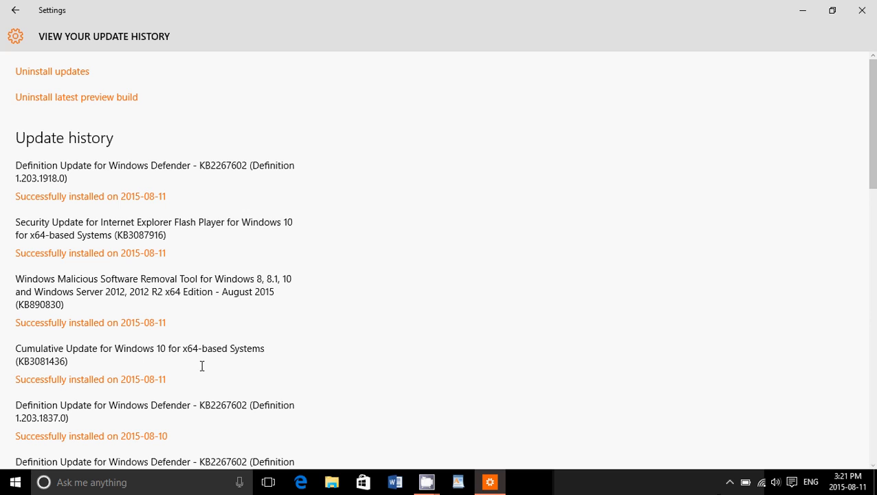
pyautogui.moveTo(78, 361)
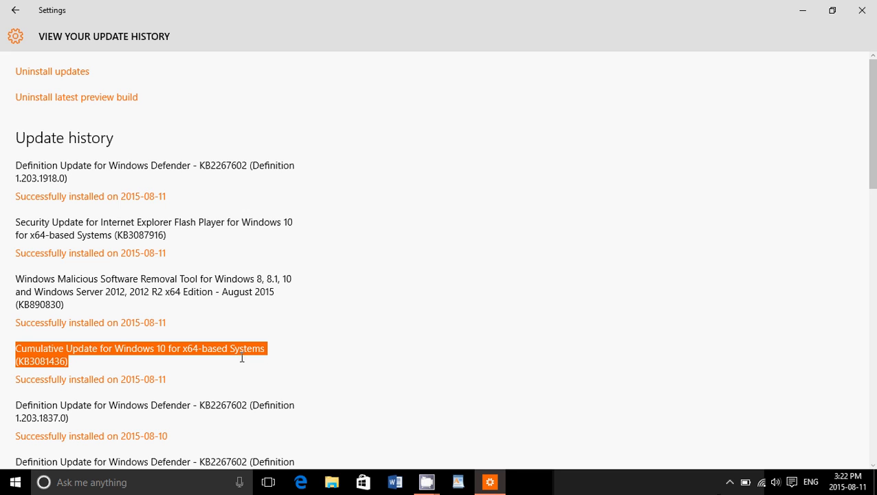
pyautogui.moveTo(367, 335)
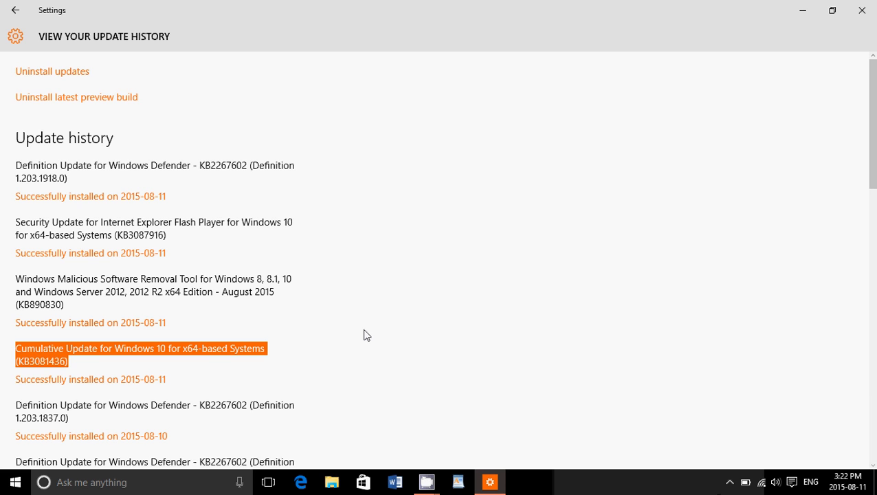
pyautogui.moveTo(396, 271)
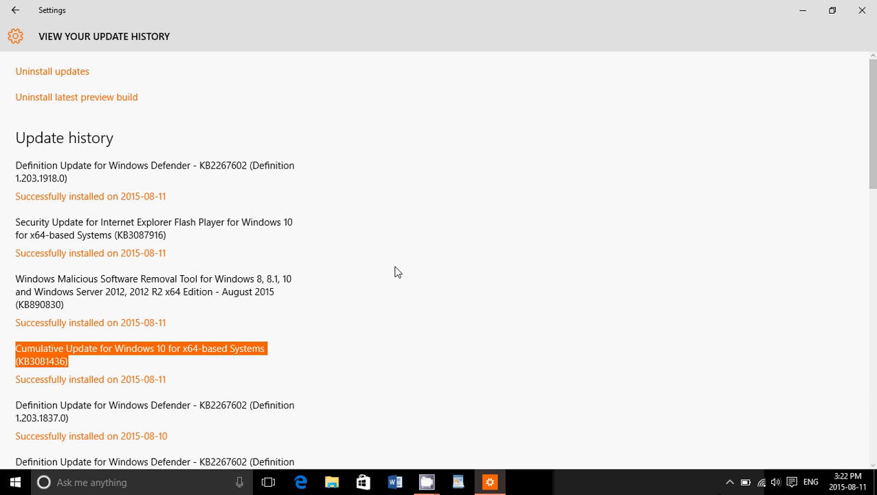
# Scroll down toward the 2015-08-05 entries and highlight Cumulative Update KB3081424.
pyautogui.scroll(-3)
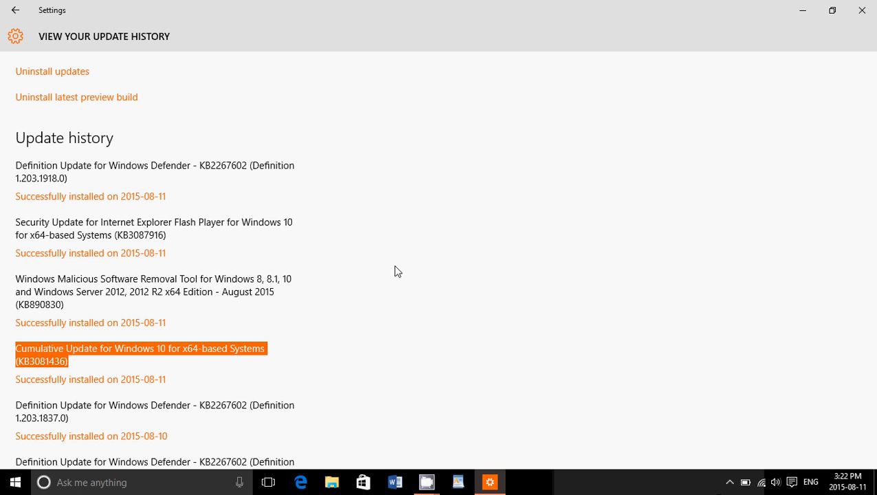
pyautogui.scroll(-3)
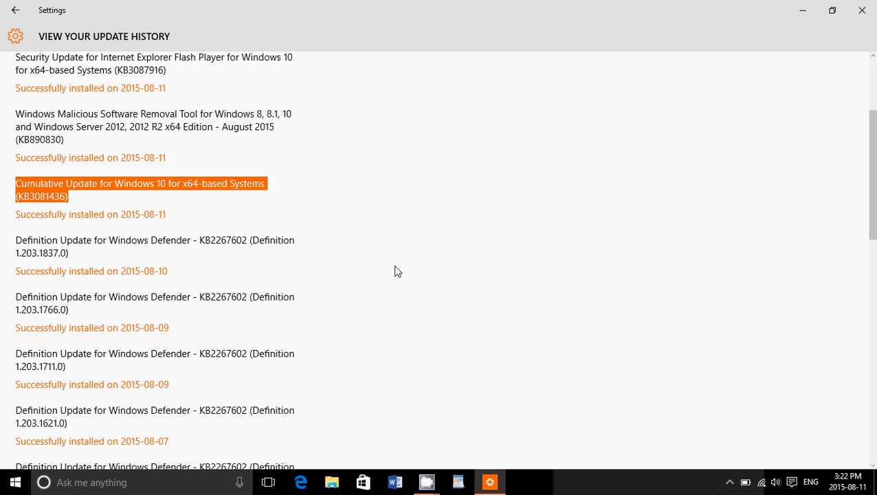
pyautogui.scroll(-3)
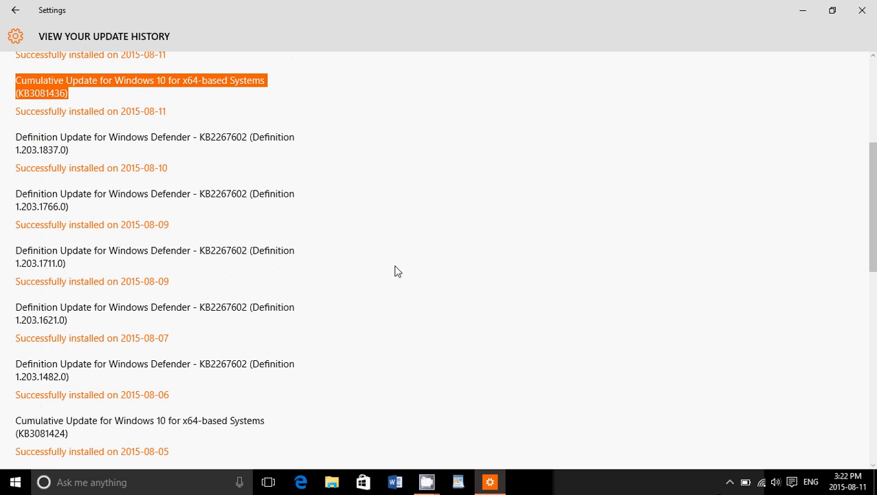
pyautogui.scroll(-3)
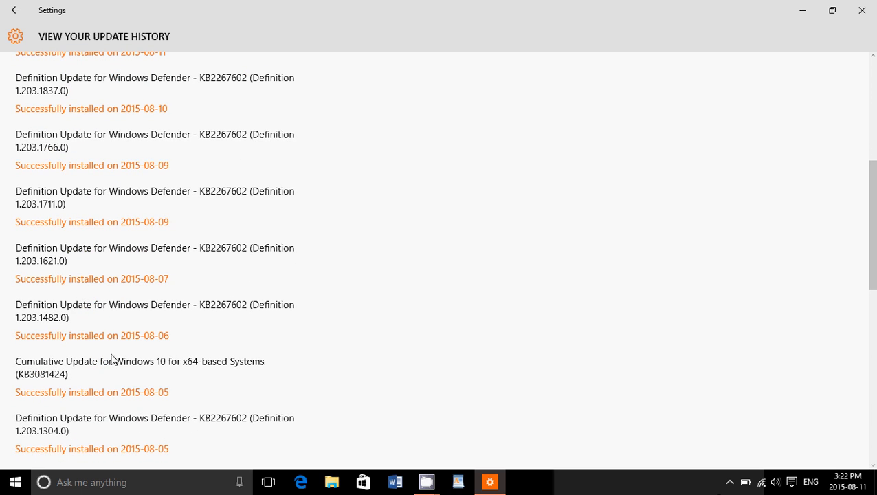
pyautogui.doubleClick(139, 361)
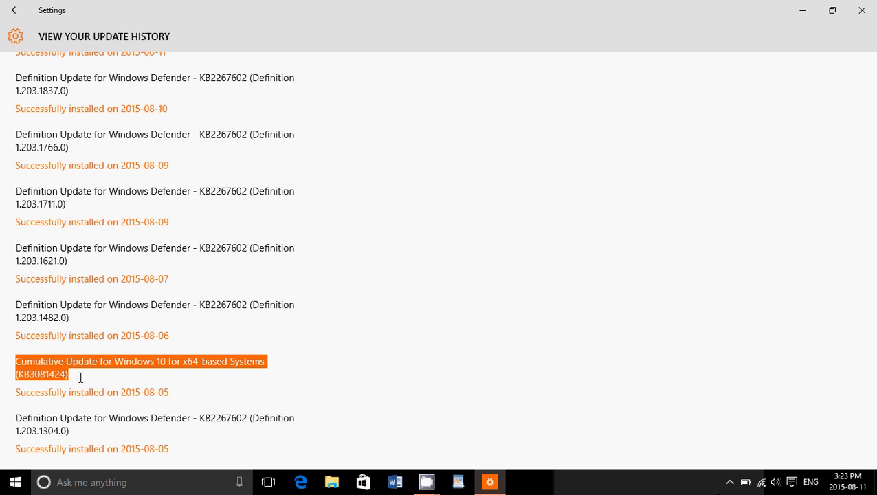
# Return the update history to the top, showing the newest 2015-08-11 entries unhighlighted.
pyautogui.scroll(3)
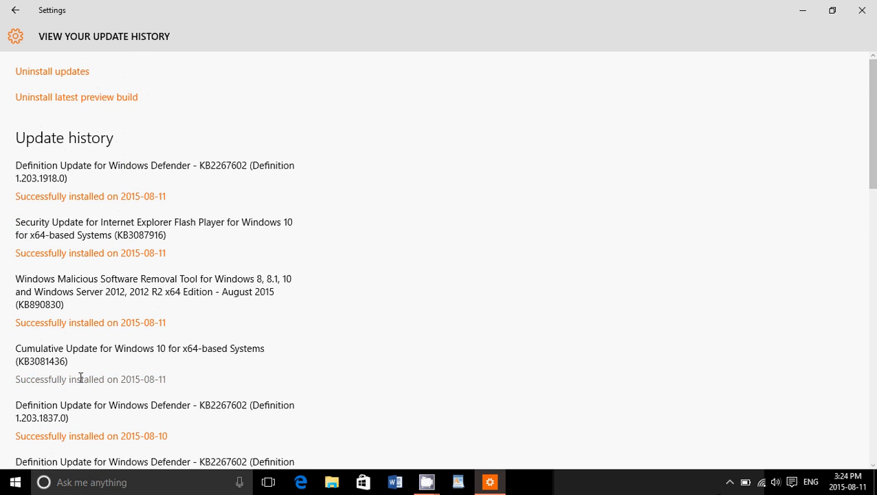
pyautogui.scroll(-3)
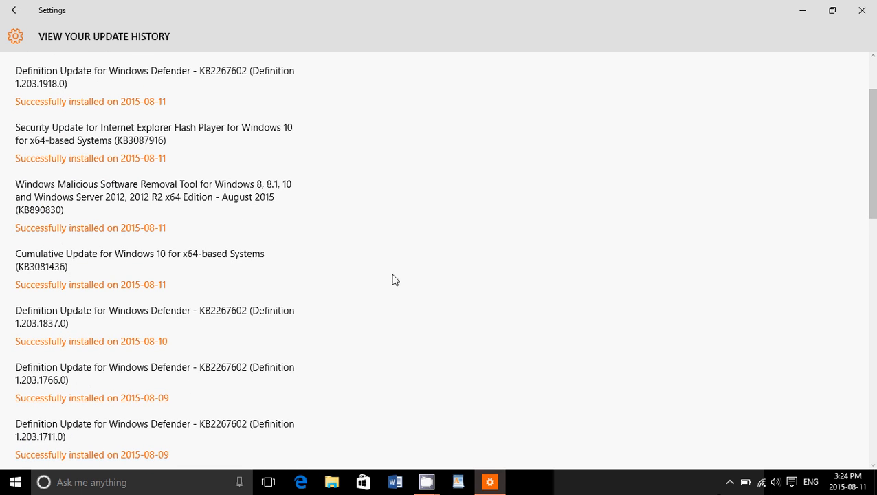
pyautogui.scroll(3)
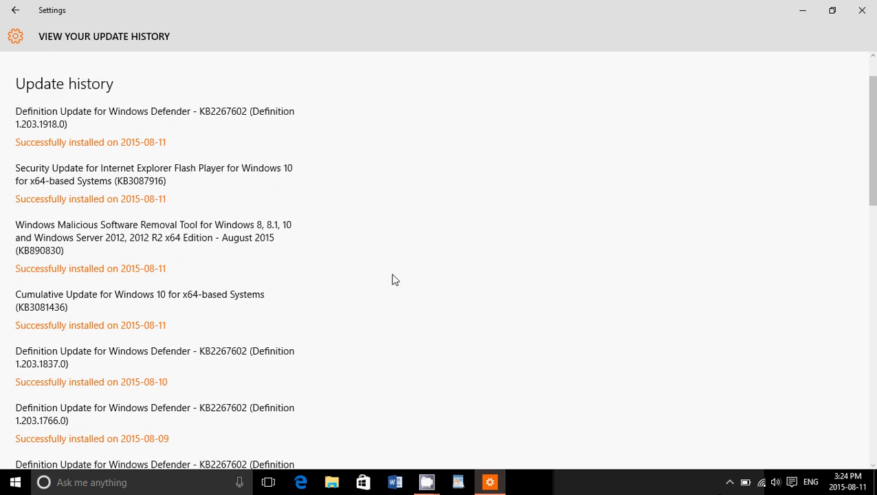